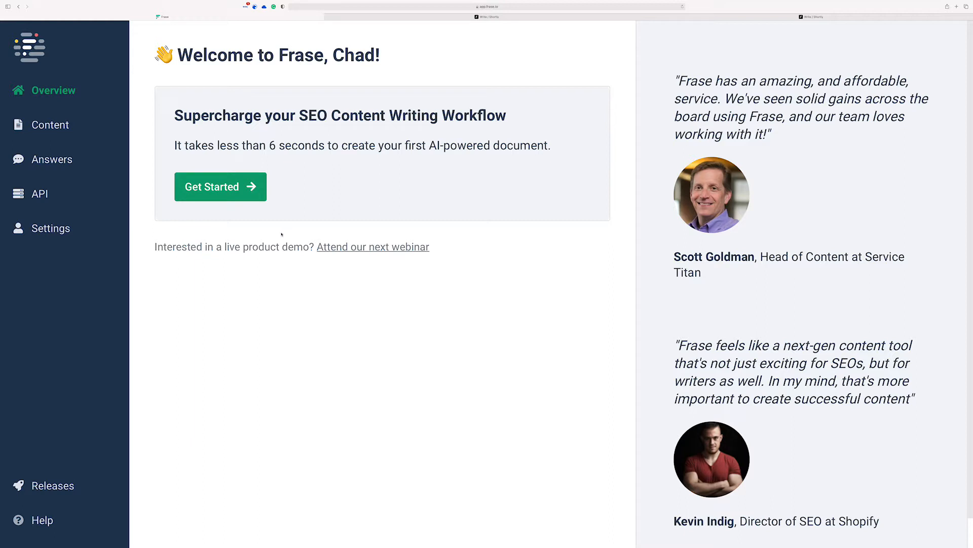
{"action": "mouse_move", "coordinate": [216, 270]}
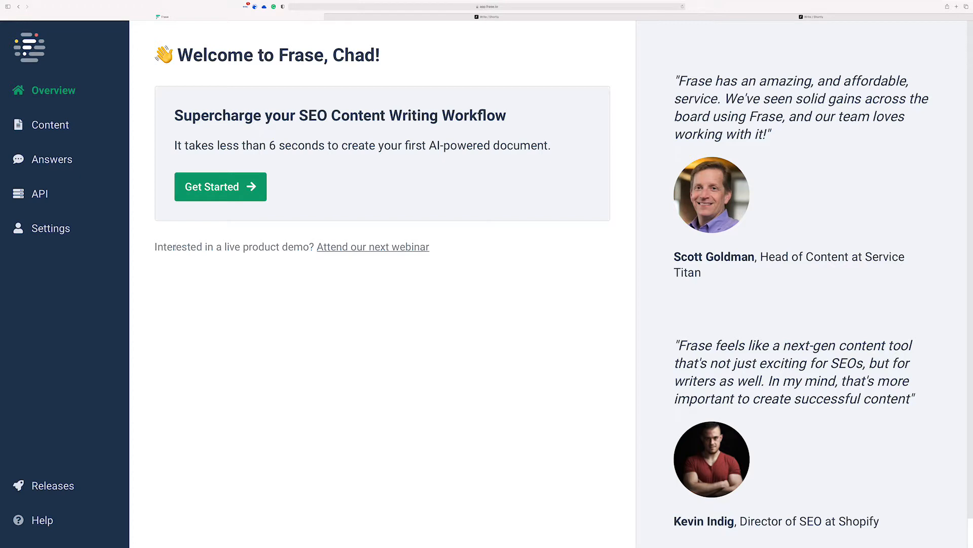
{"action": "mouse_move", "coordinate": [286, 198]}
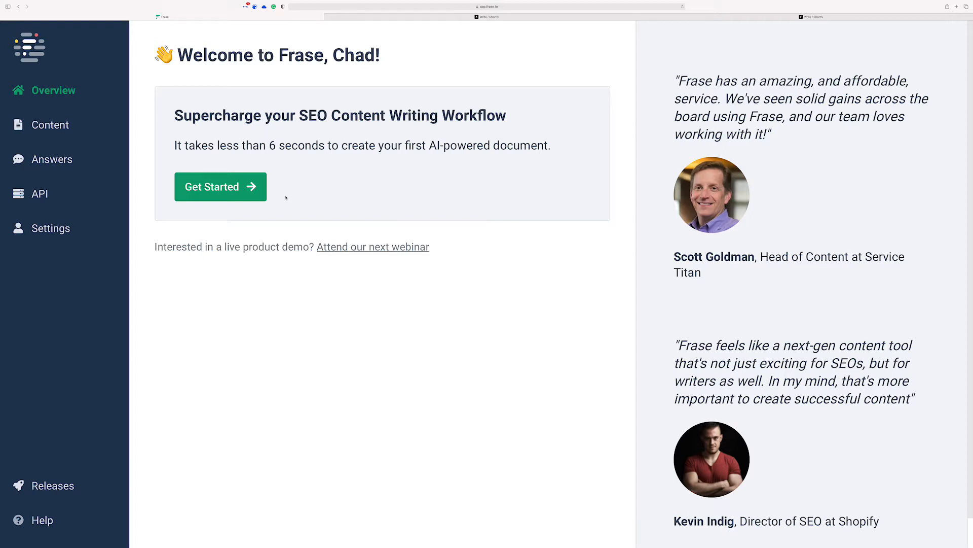
{"action": "mouse_move", "coordinate": [226, 166]}
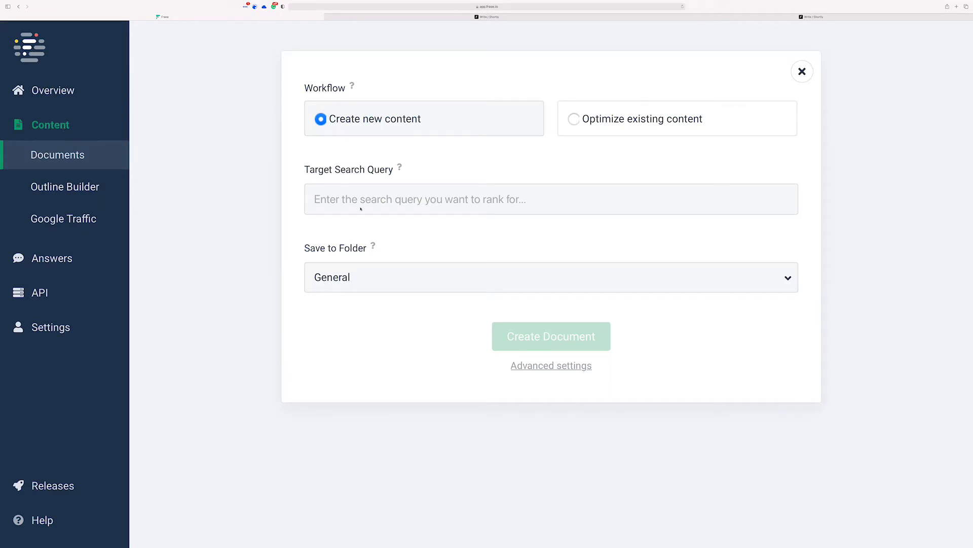
Create a document for the query 'Empathic Entrepreneurs' and dismiss the welcome video and Top Results tip
{"action": "type", "text": "Emp"}
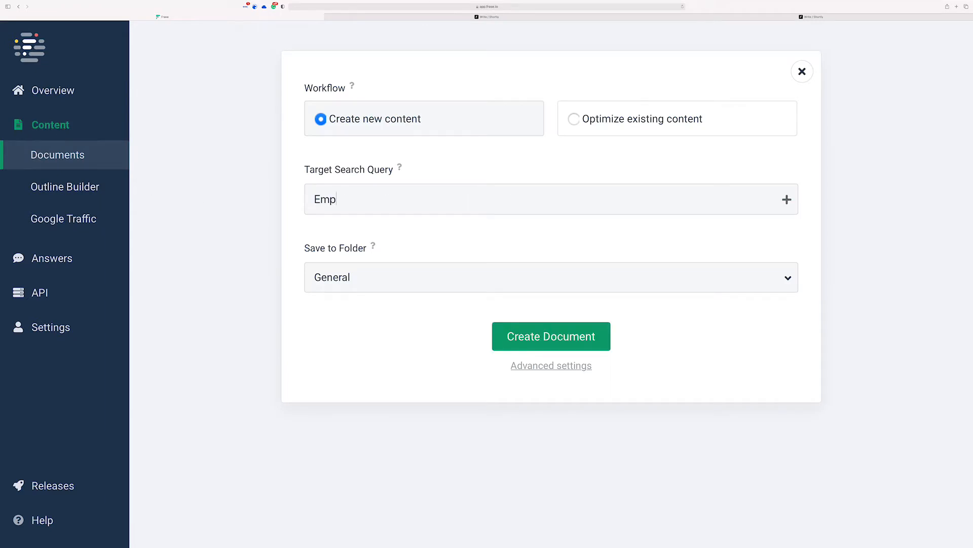
{"action": "type", "text": "athic Entrepreneur"}
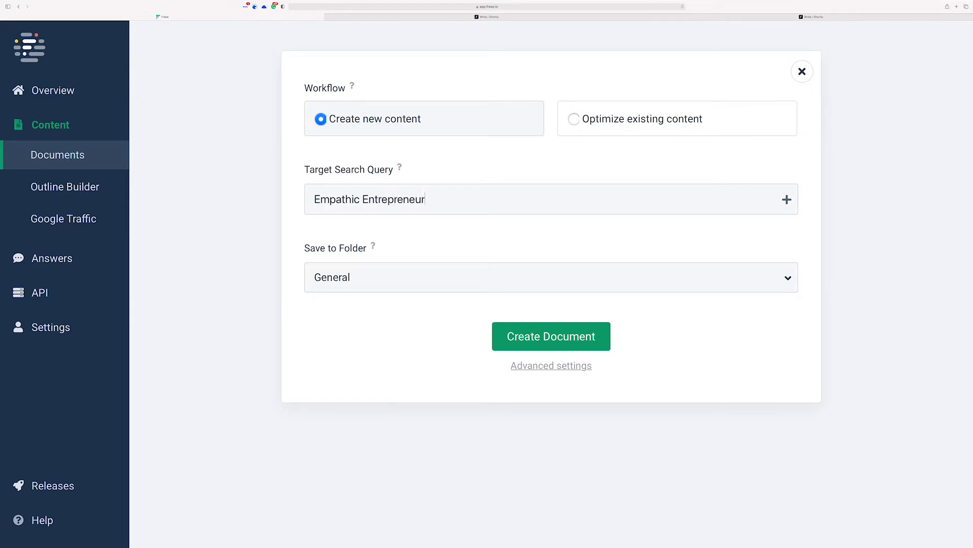
{"action": "type", "text": "s"}
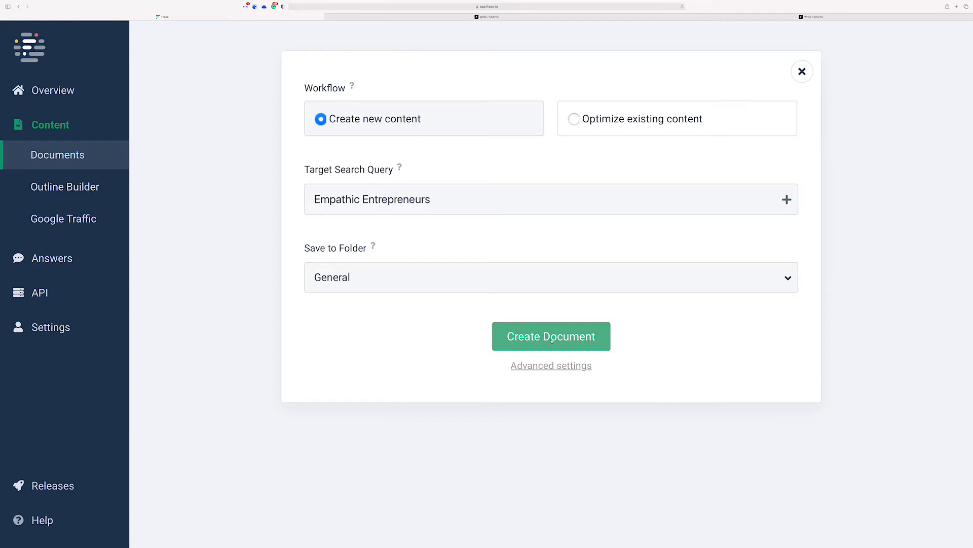
{"action": "left_click", "coordinate": [551, 336]}
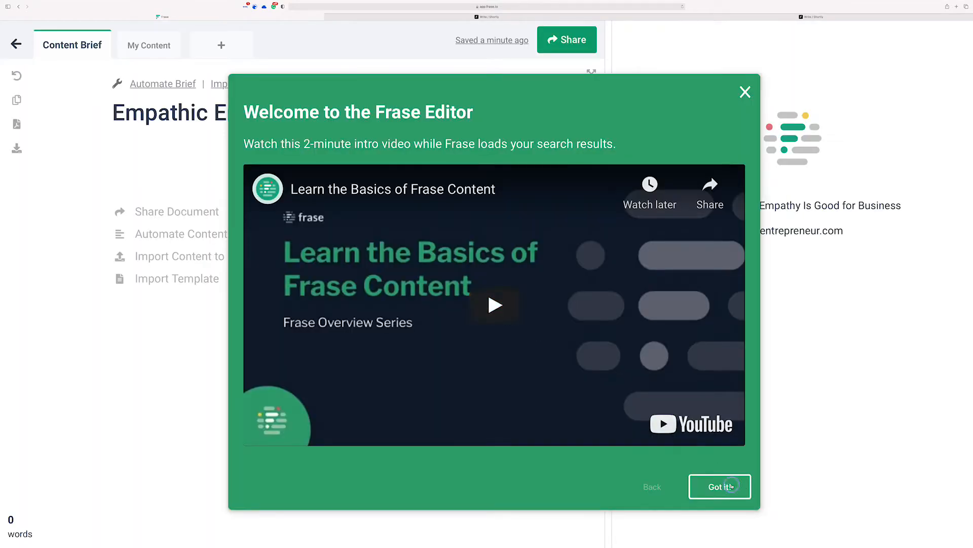
{"action": "left_click", "coordinate": [719, 486]}
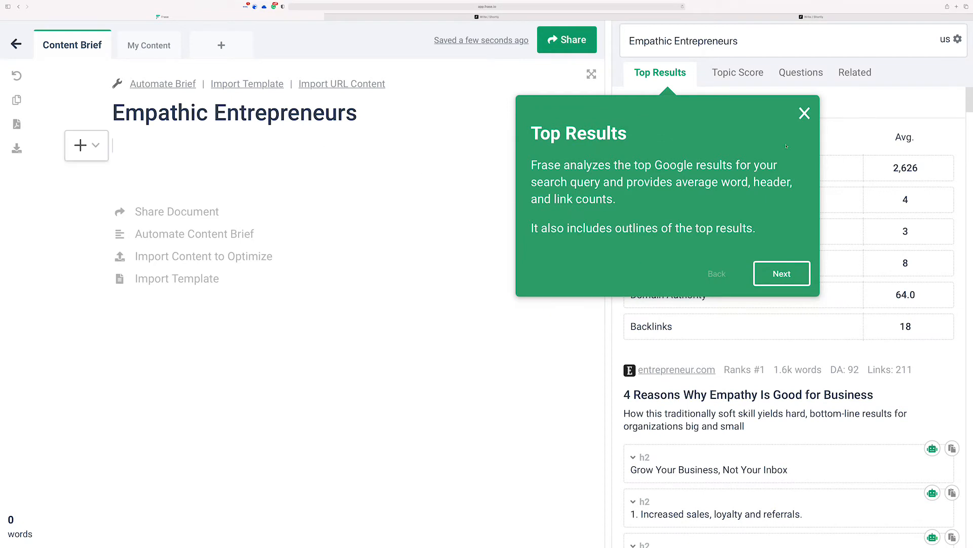
{"action": "left_click", "coordinate": [804, 113]}
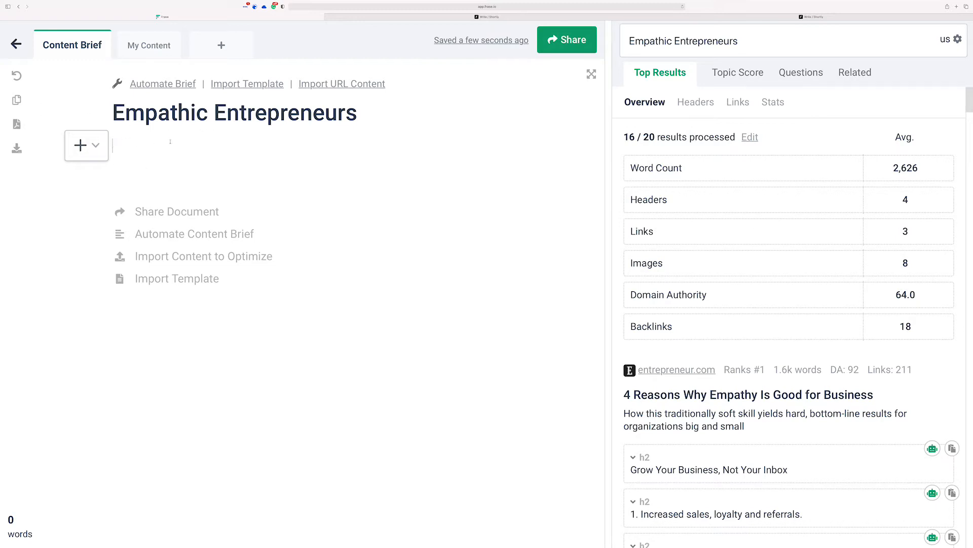
{"action": "mouse_move", "coordinate": [86, 145]}
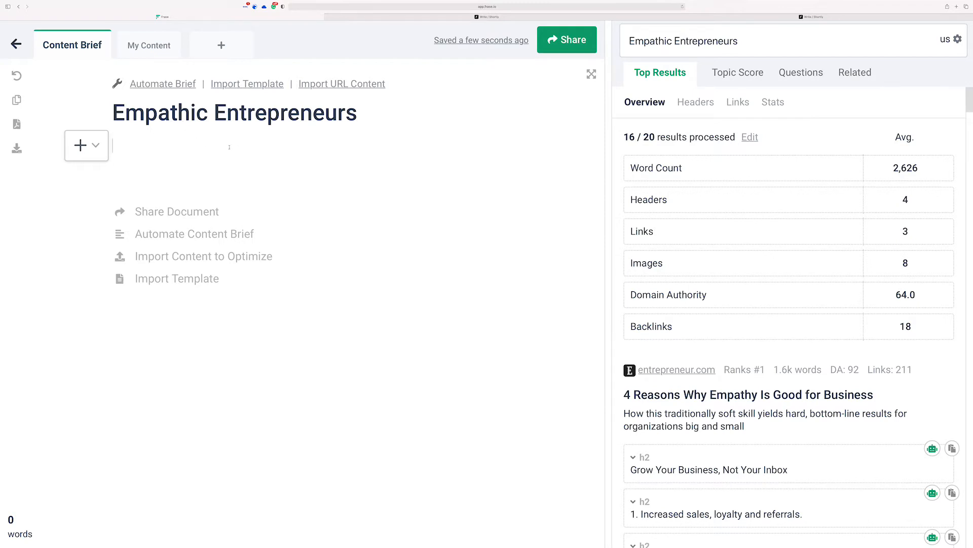
{"action": "mouse_move", "coordinate": [270, 141]}
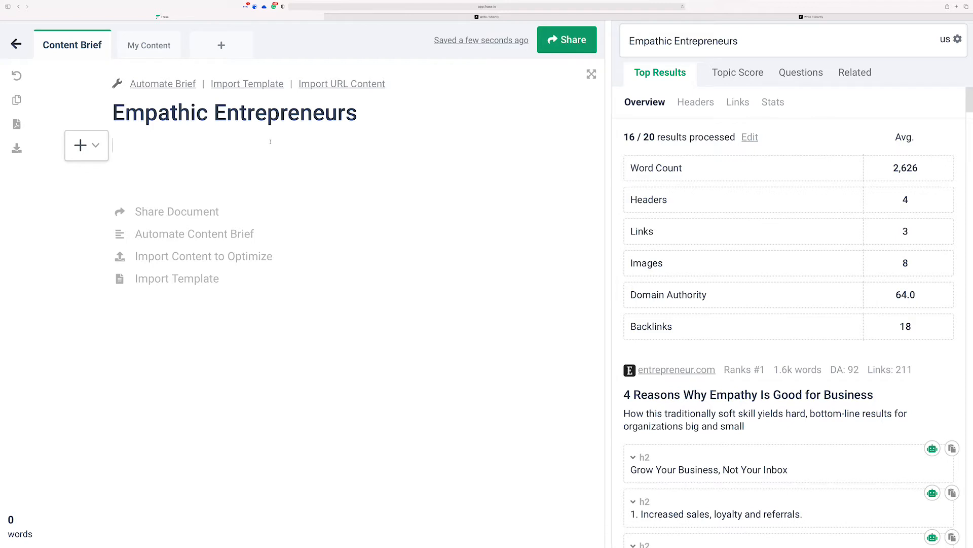
{"action": "mouse_move", "coordinate": [568, 176]}
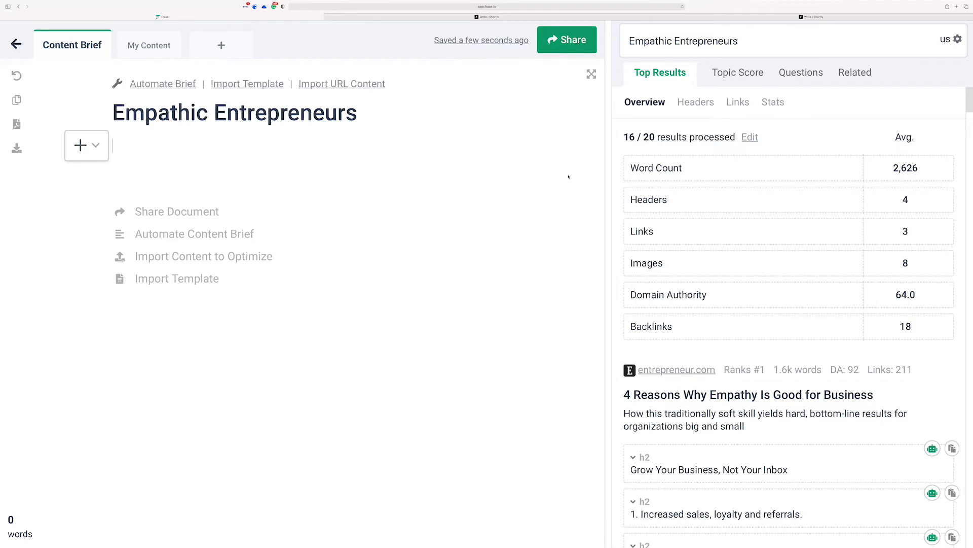
Expand the entrepreneur.com result's '3. Greater competitive advantage and market value' section
{"action": "scroll", "scroll_direction": "down", "scroll_amount": 3}
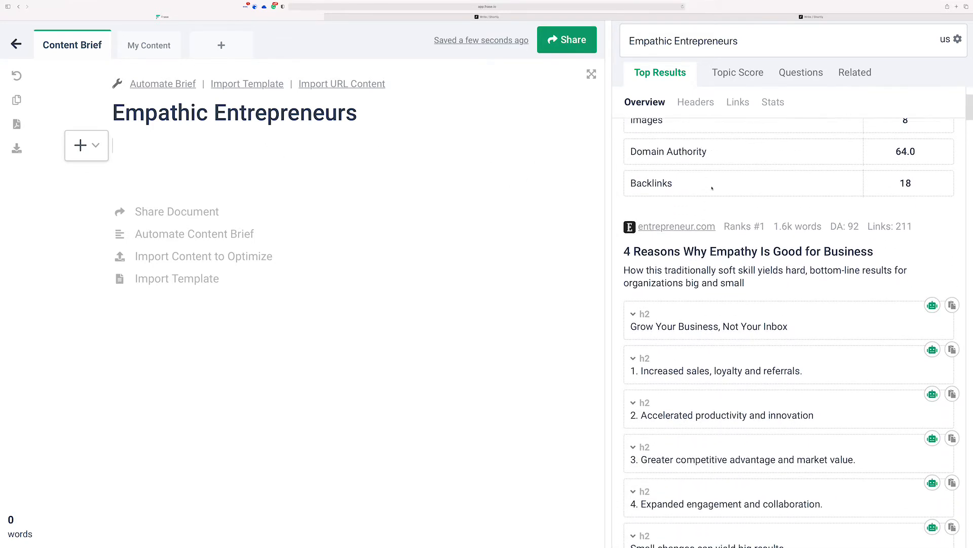
{"action": "scroll", "scroll_direction": "down", "scroll_amount": 3}
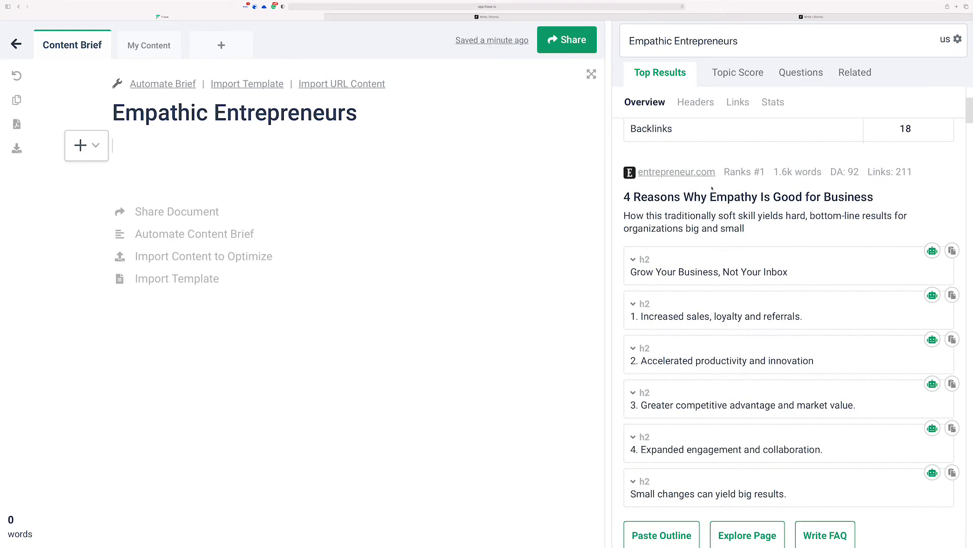
{"action": "scroll", "scroll_direction": "up", "scroll_amount": 3}
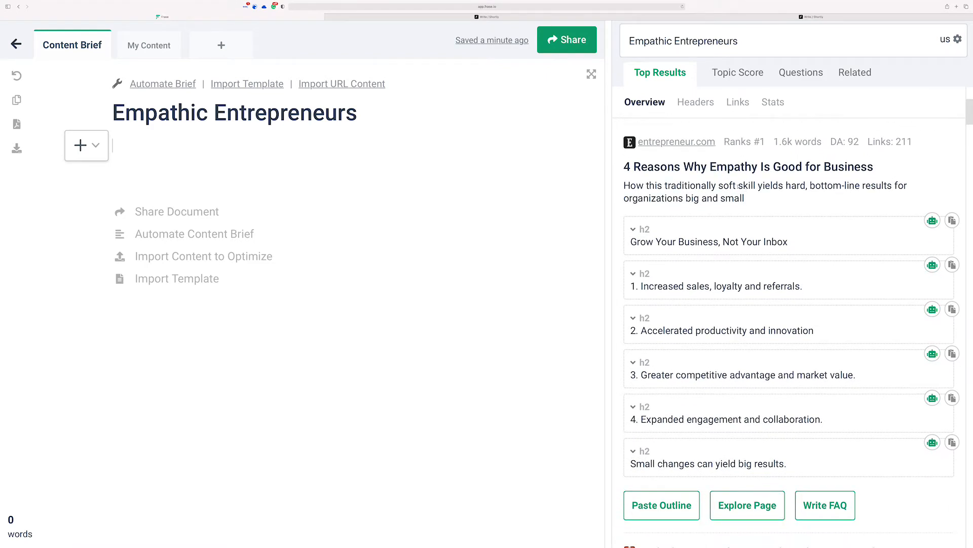
{"action": "left_click", "coordinate": [634, 229]}
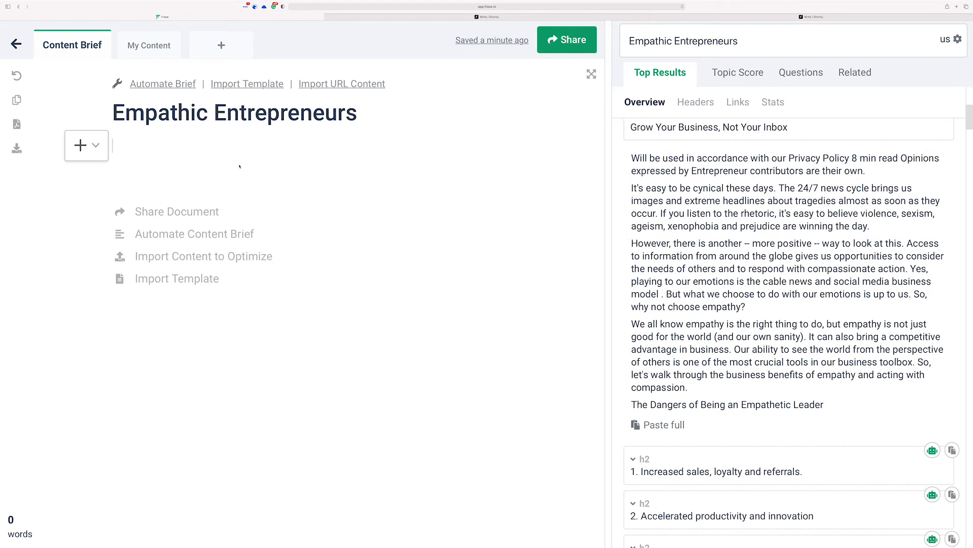
{"action": "mouse_move", "coordinate": [423, 184]}
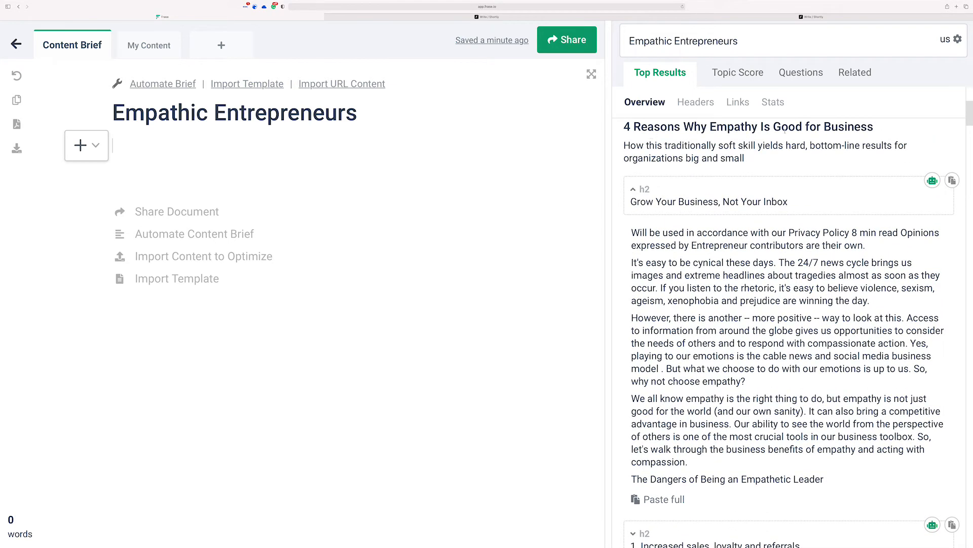
{"action": "scroll", "scroll_direction": "up", "scroll_amount": 3}
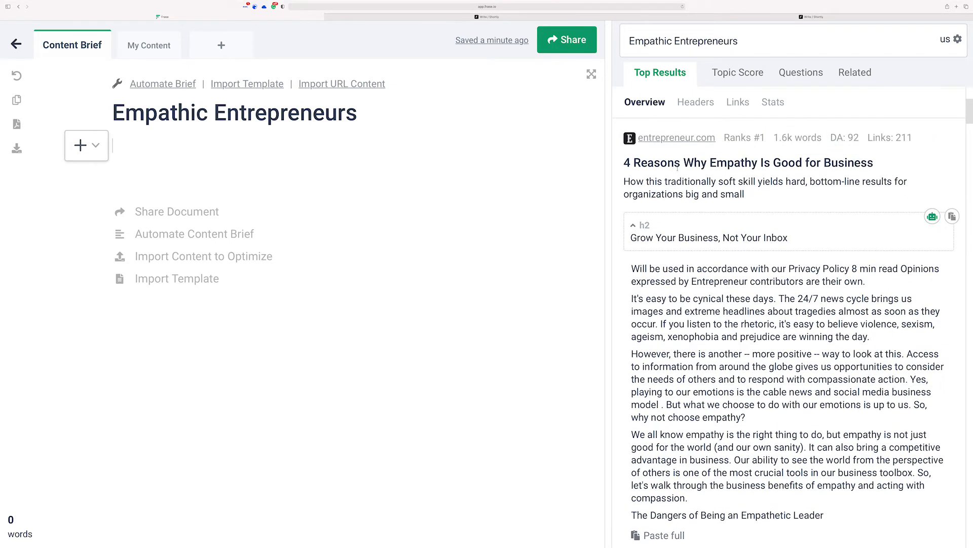
{"action": "scroll", "scroll_direction": "down", "scroll_amount": 3}
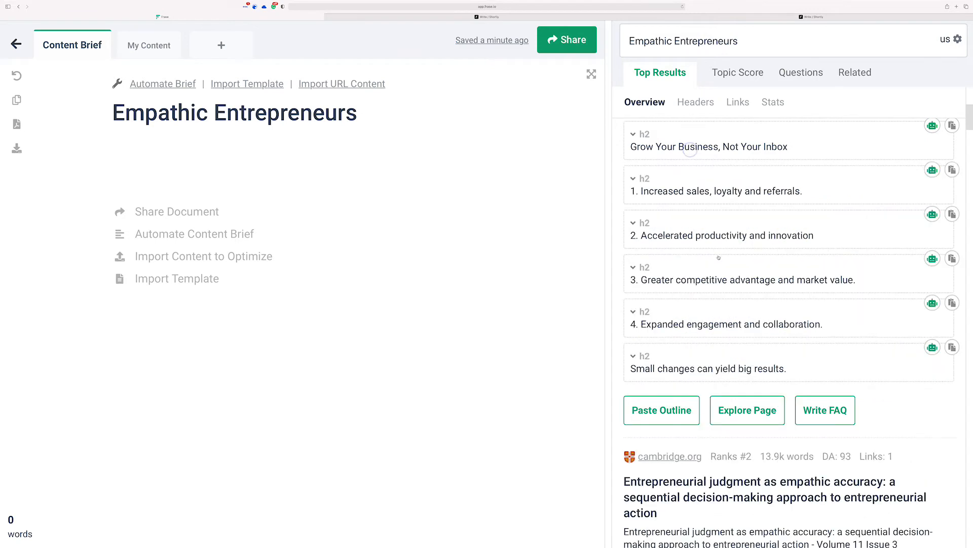
{"action": "left_click", "coordinate": [633, 271]}
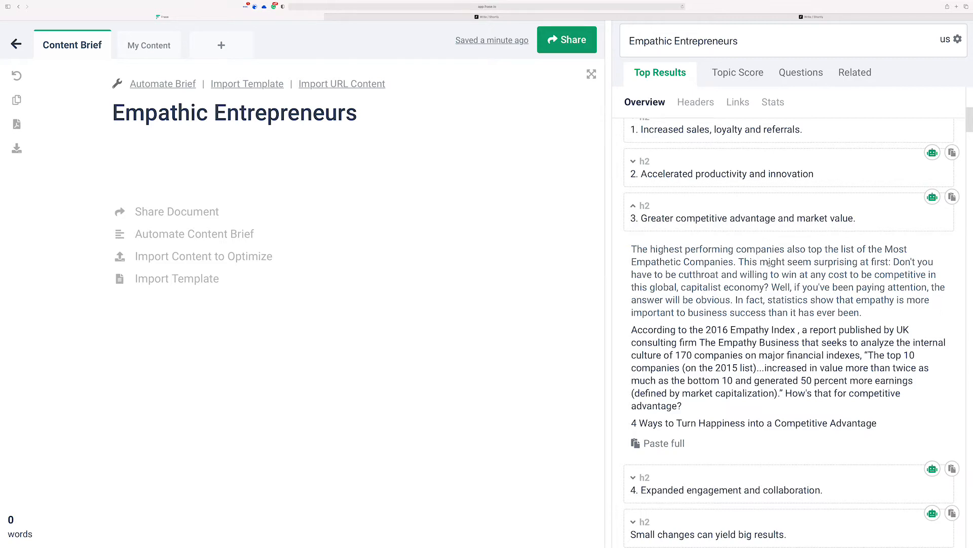
Insert the passage about top performers leading the Most Empathetic Companies list, cited to entrepreneur.com
{"action": "left_click", "coordinate": [663, 443]}
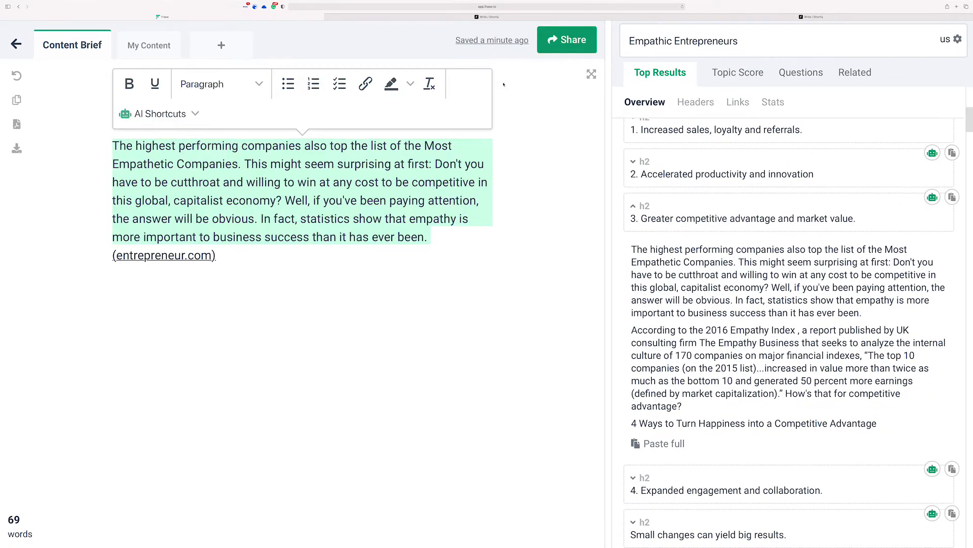
{"action": "mouse_move", "coordinate": [158, 113]}
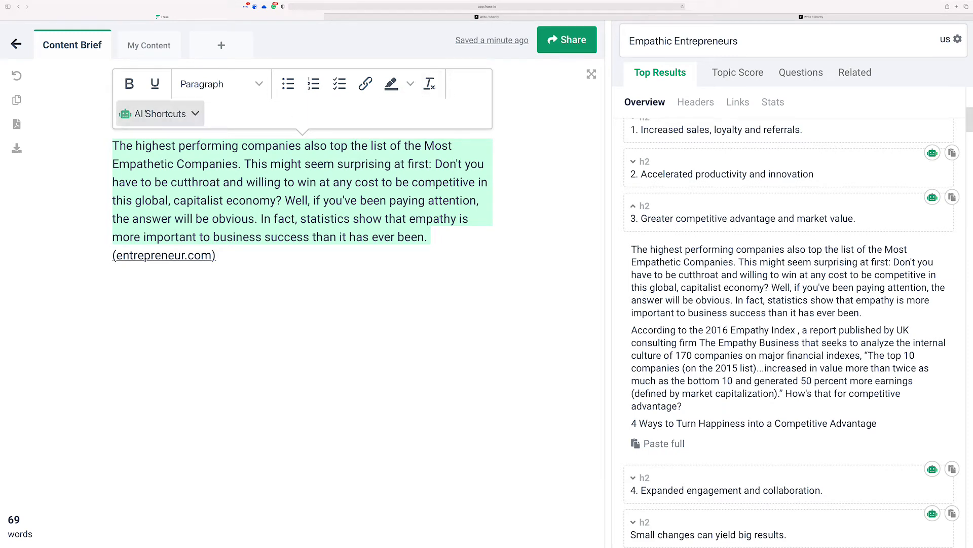
{"action": "left_click", "coordinate": [158, 113]}
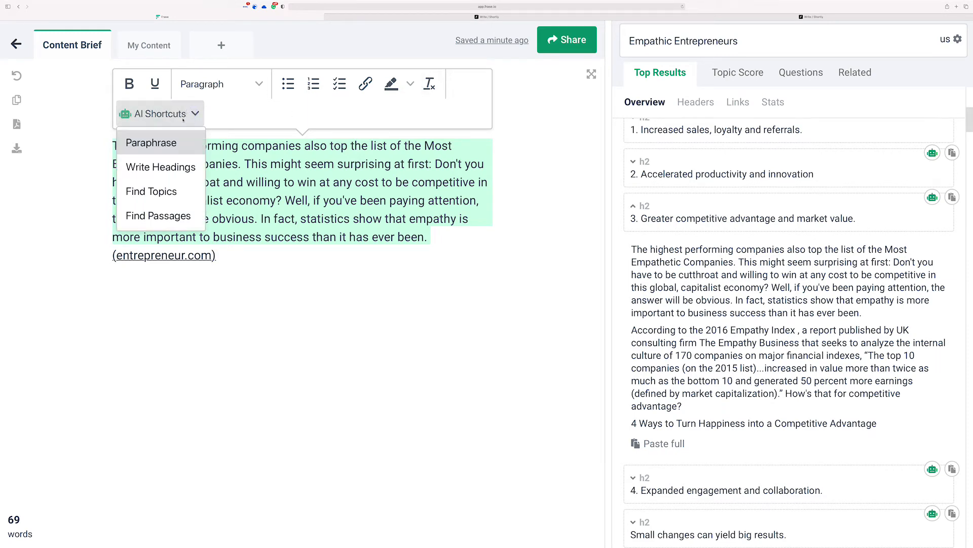
{"action": "mouse_move", "coordinate": [158, 215]}
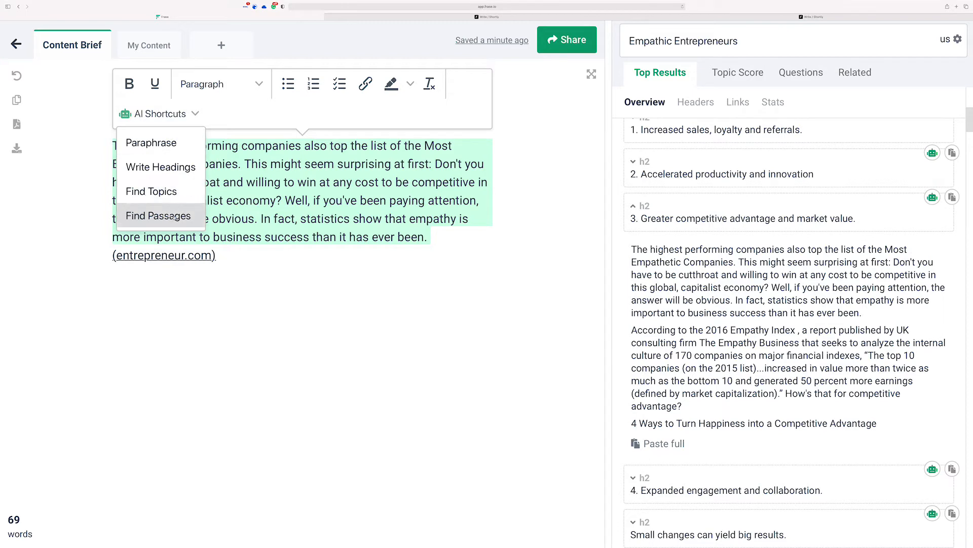
{"action": "mouse_move", "coordinate": [160, 143]}
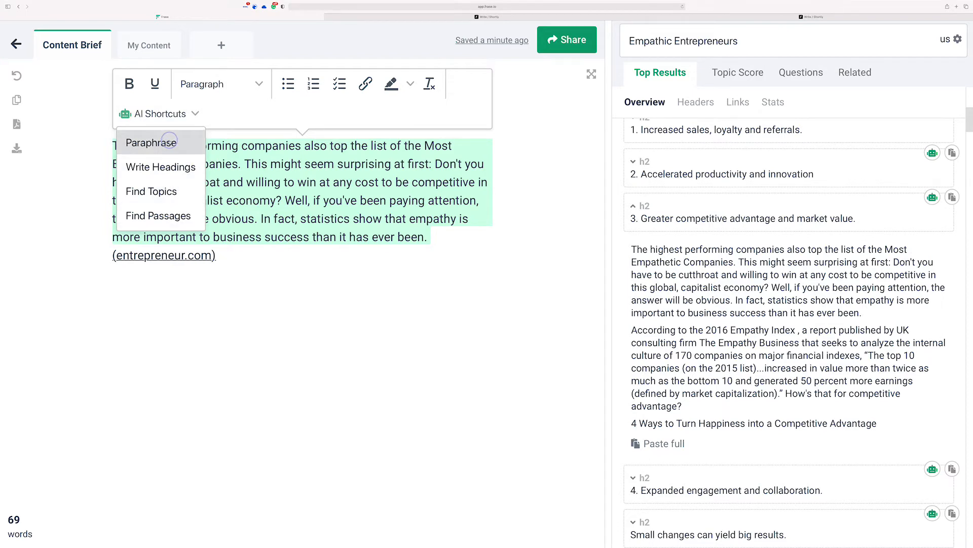
Run the AI Paraphrase shortcut on the added entrepreneur.com paragraph
{"action": "left_click", "coordinate": [151, 142]}
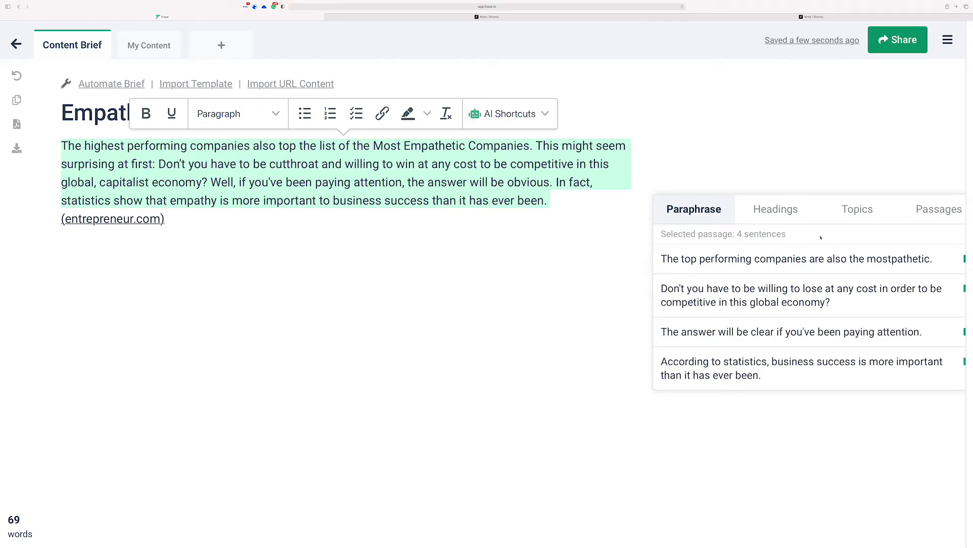
{"action": "mouse_move", "coordinate": [737, 267]}
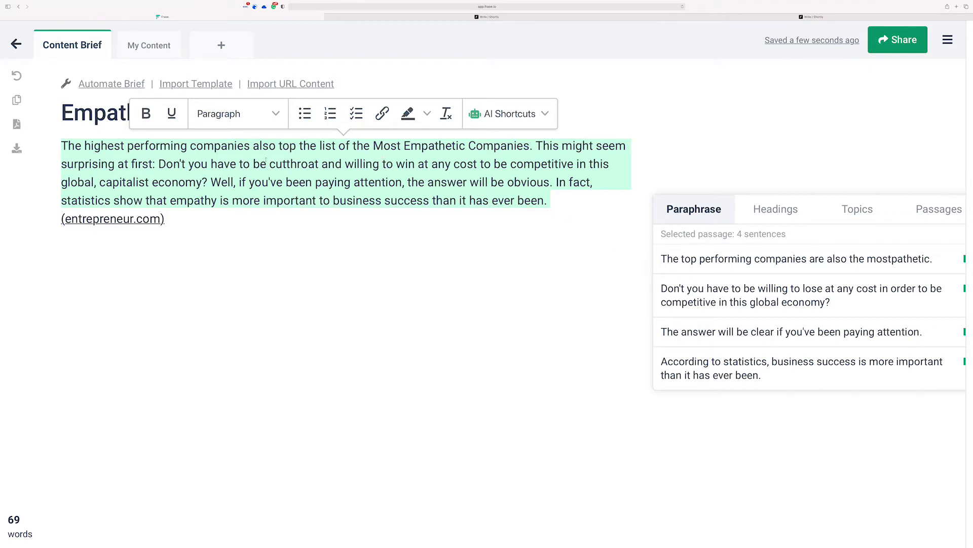
{"action": "mouse_move", "coordinate": [881, 305]}
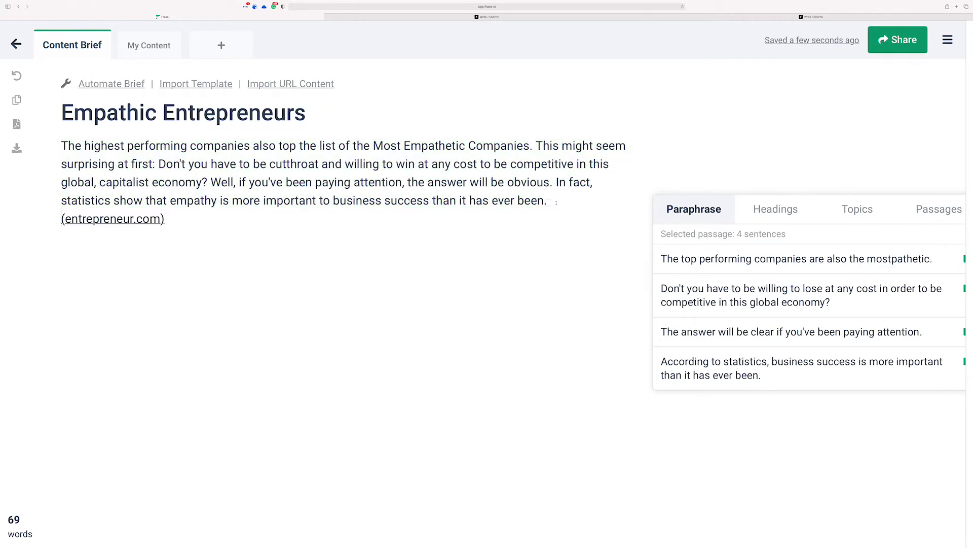
Place the insertion point below the citation for the paraphrased paragraph
{"action": "double_click", "coordinate": [113, 219]}
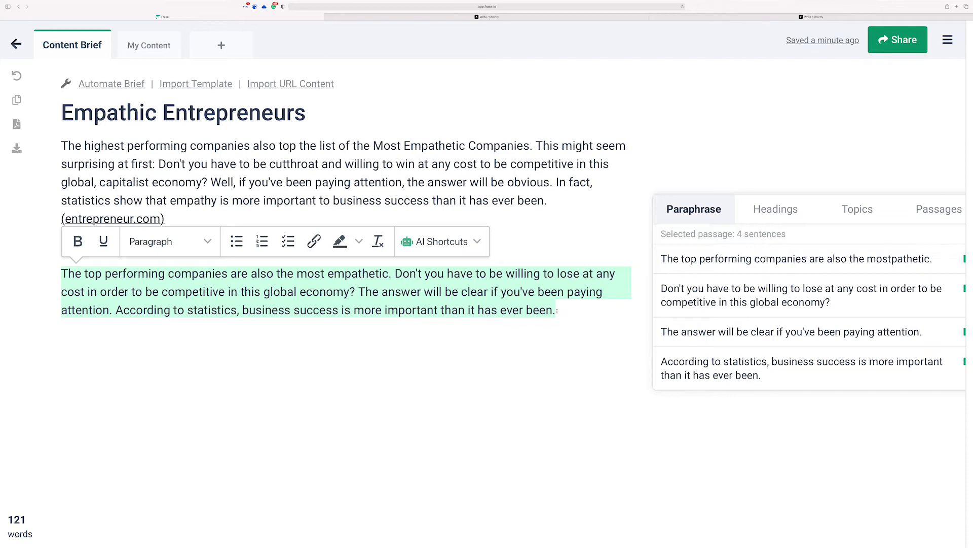
{"action": "mouse_move", "coordinate": [562, 330]}
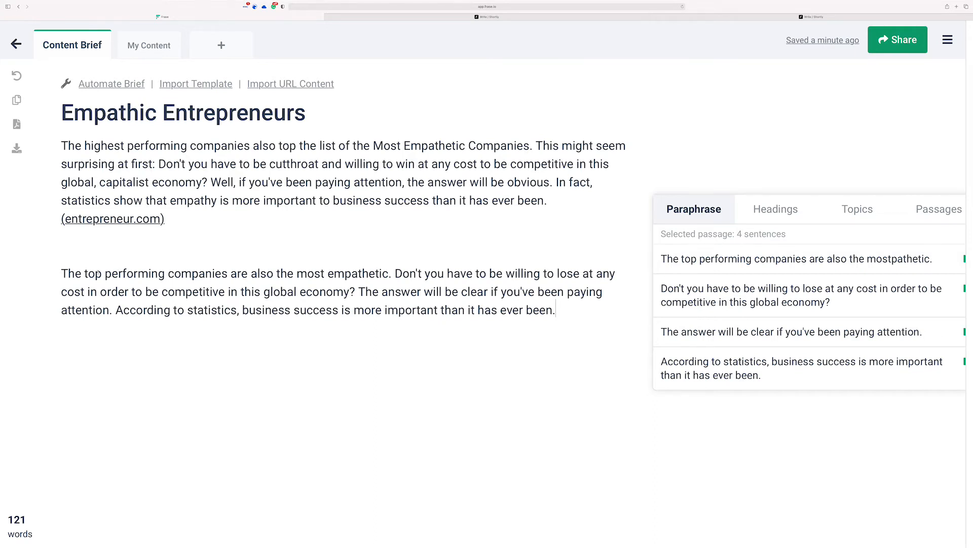
{"action": "mouse_move", "coordinate": [567, 305]}
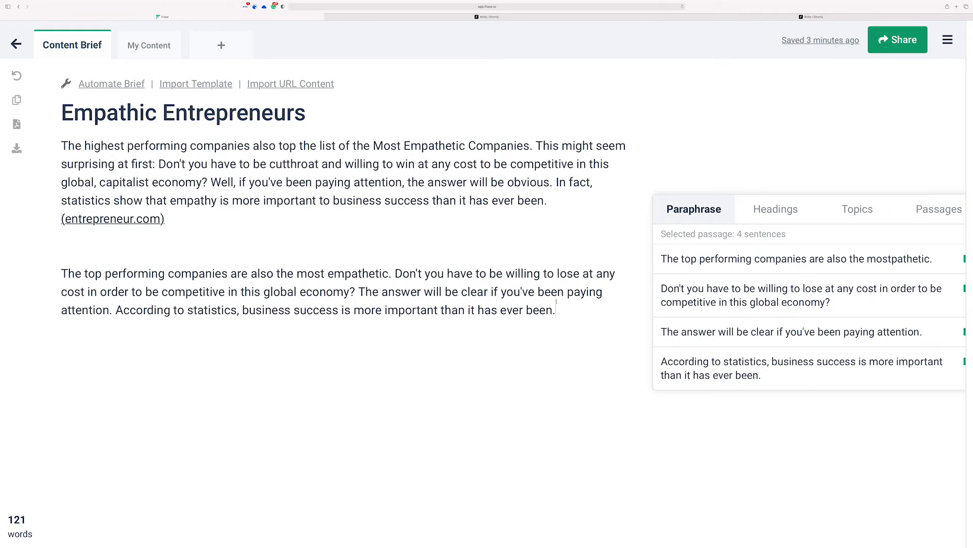
{"action": "mouse_move", "coordinate": [452, 3]}
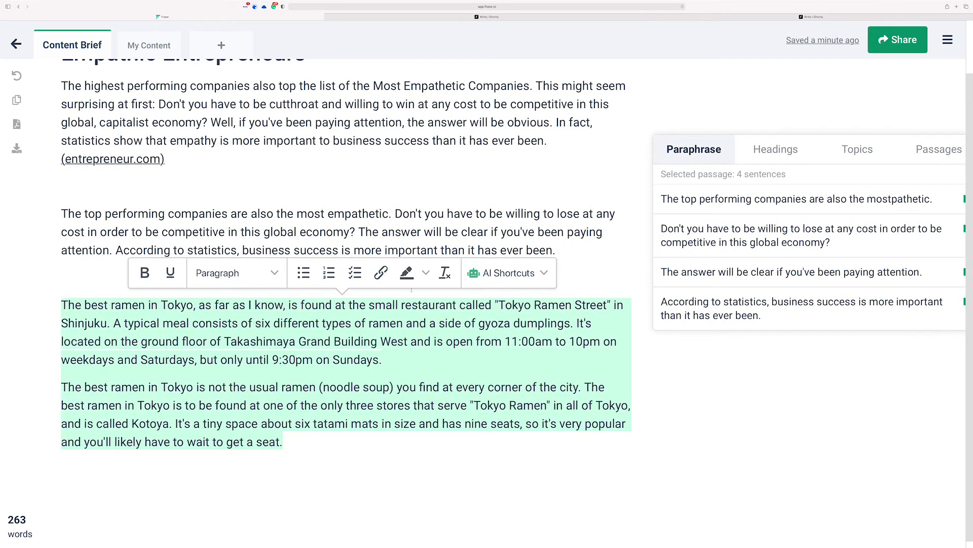
Request an AI paraphrase of the selected Tokyo ramen paragraphs
{"action": "left_click", "coordinate": [508, 305]}
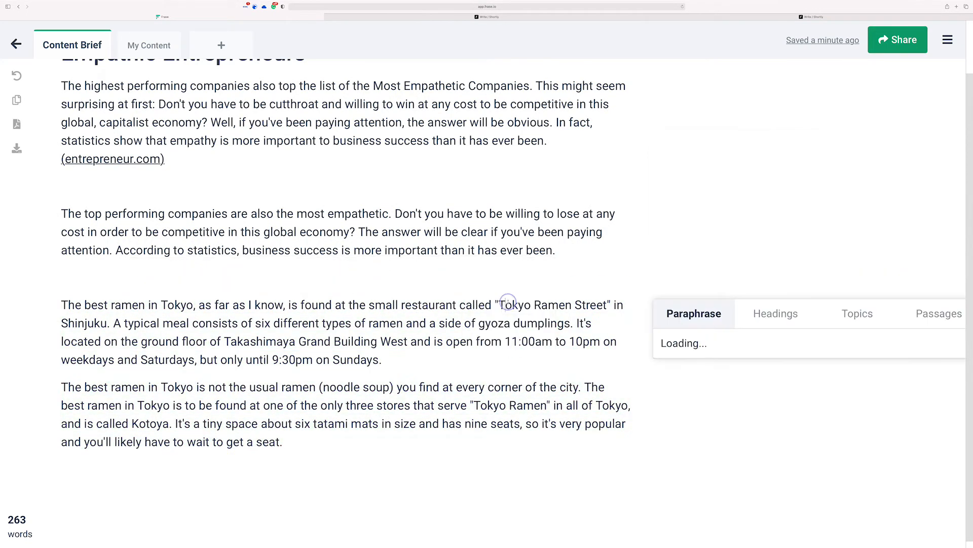
{"action": "scroll", "scroll_direction": "up", "scroll_amount": 3}
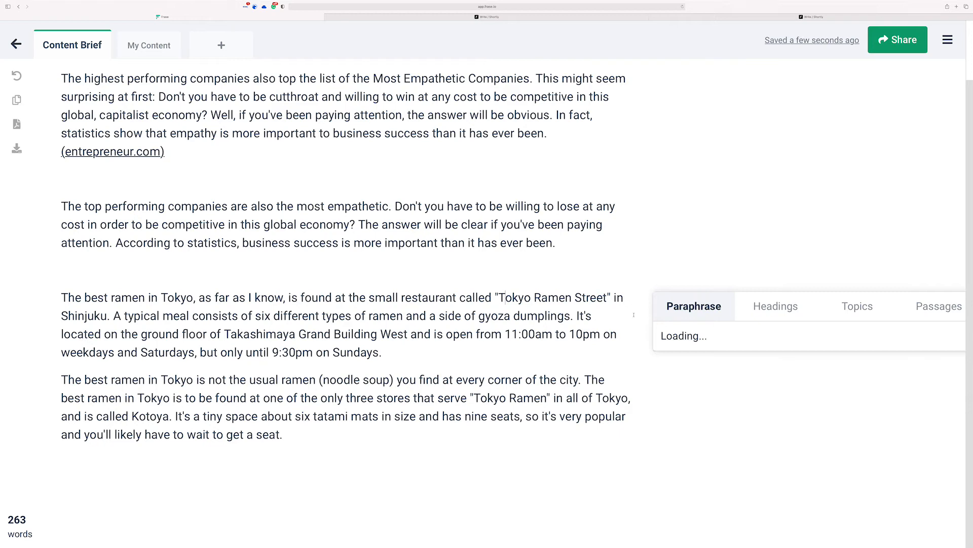
{"action": "mouse_move", "coordinate": [702, 321]}
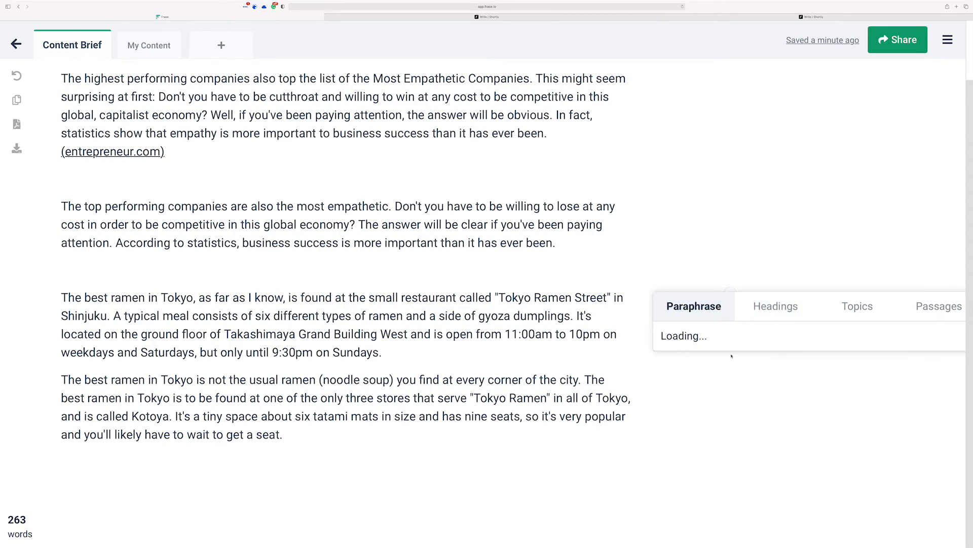
Request a paraphrase of the first ramen paragraph
{"action": "scroll", "scroll_direction": "up", "scroll_amount": 3}
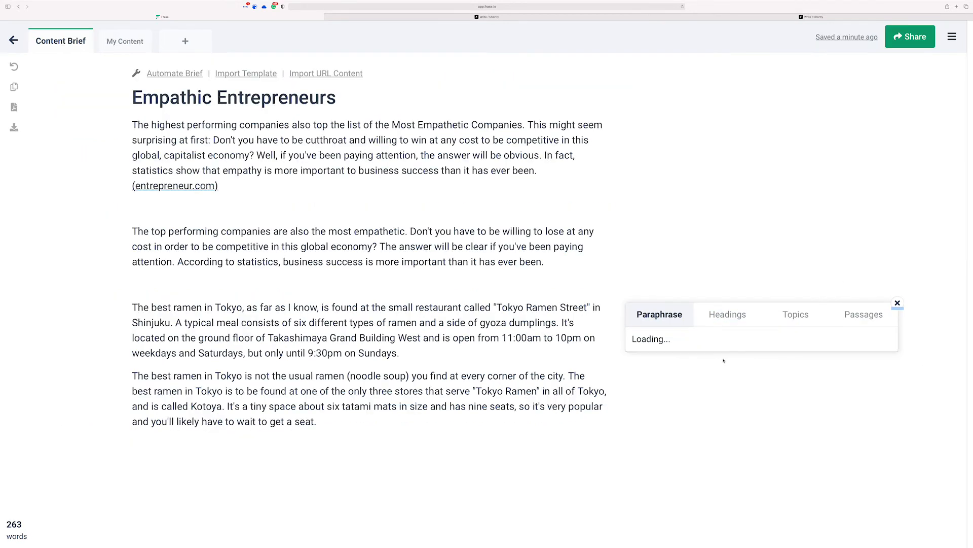
{"action": "left_click", "coordinate": [897, 303]}
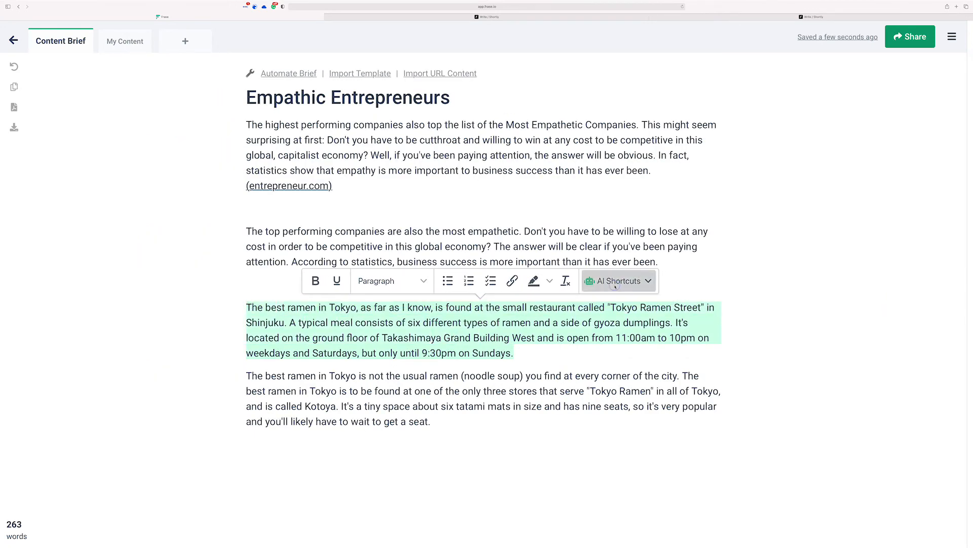
{"action": "left_click", "coordinate": [615, 280]}
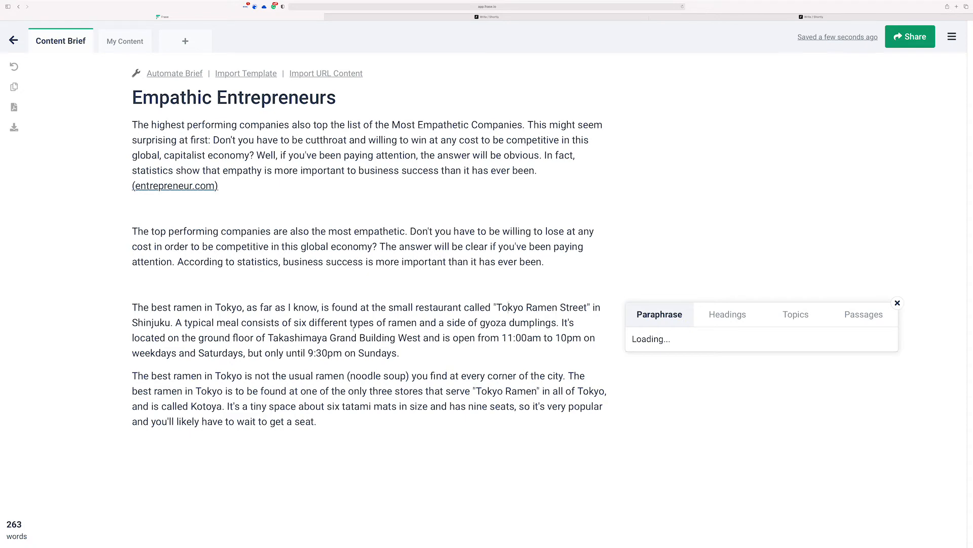
Request a paraphrase of the opening empathy paragraph, then close the stalled results
{"action": "left_click", "coordinate": [898, 304]}
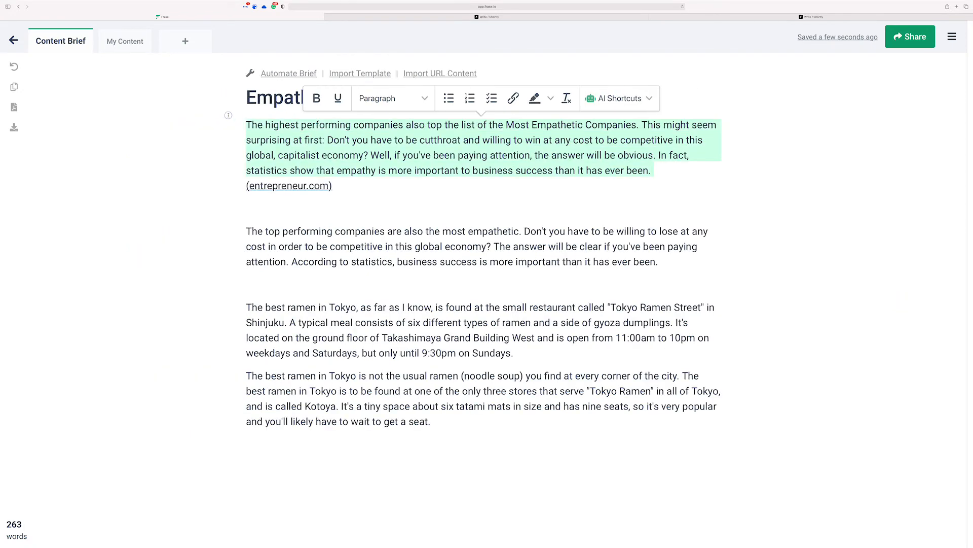
{"action": "left_click", "coordinate": [619, 98]}
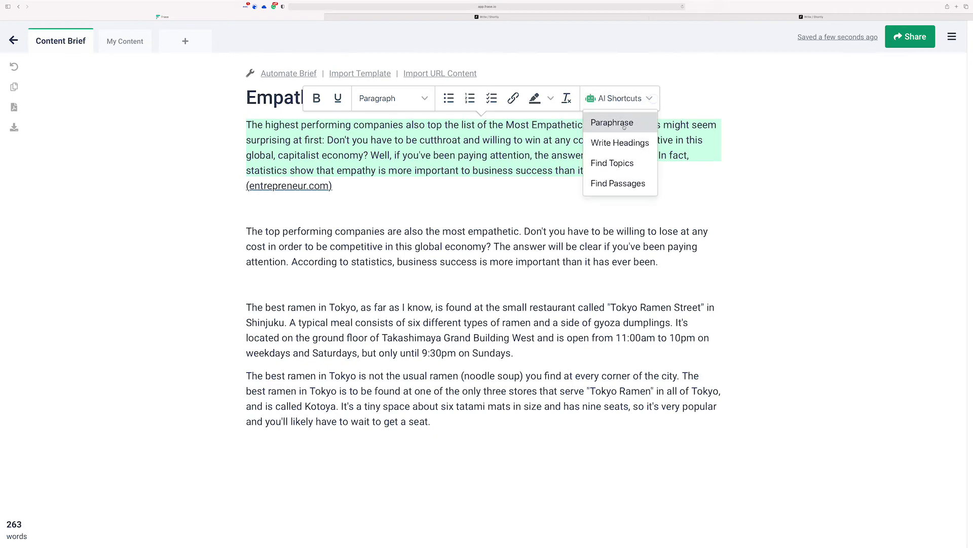
{"action": "left_click", "coordinate": [612, 122]}
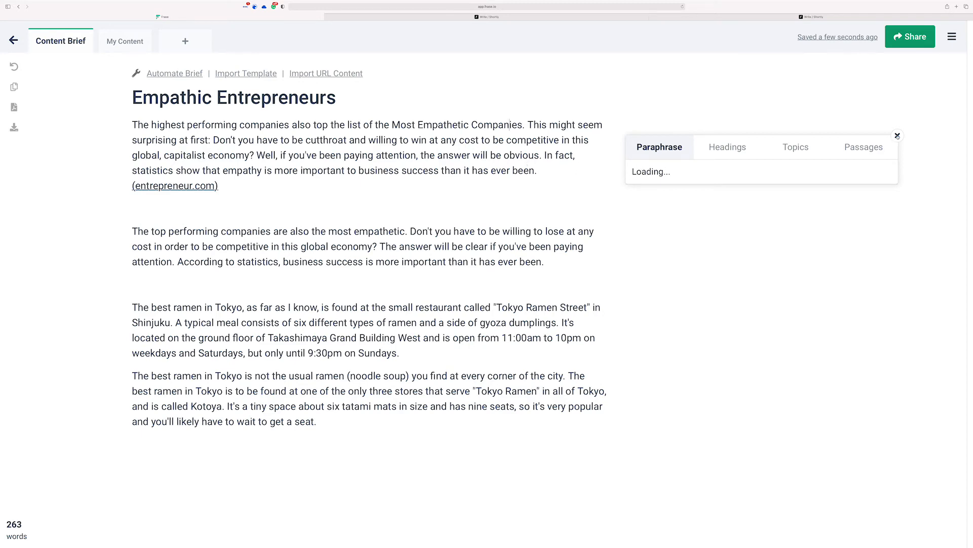
{"action": "left_click", "coordinate": [896, 136]}
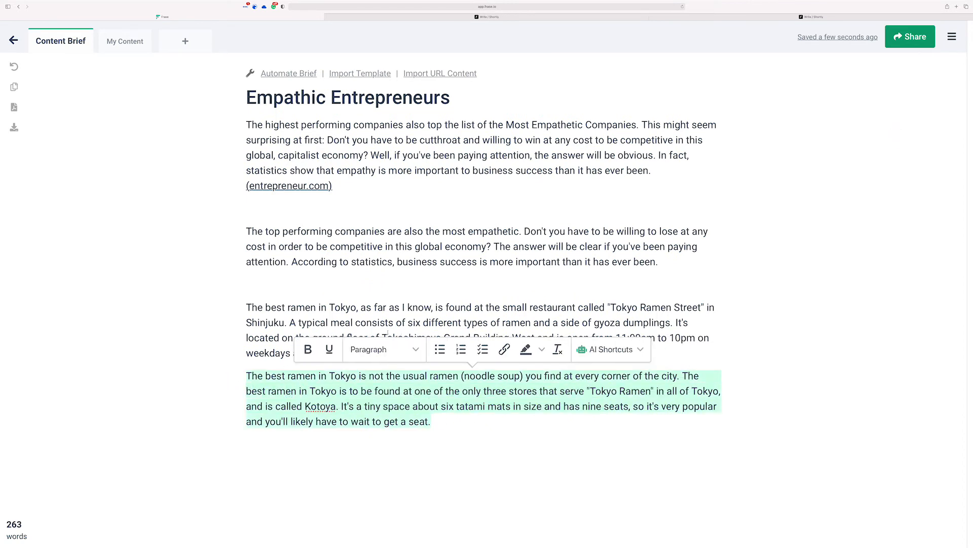
Try Headings, Topics, Passages and Paraphrase suggestions for the second ramen paragraph
{"action": "left_click", "coordinate": [610, 349]}
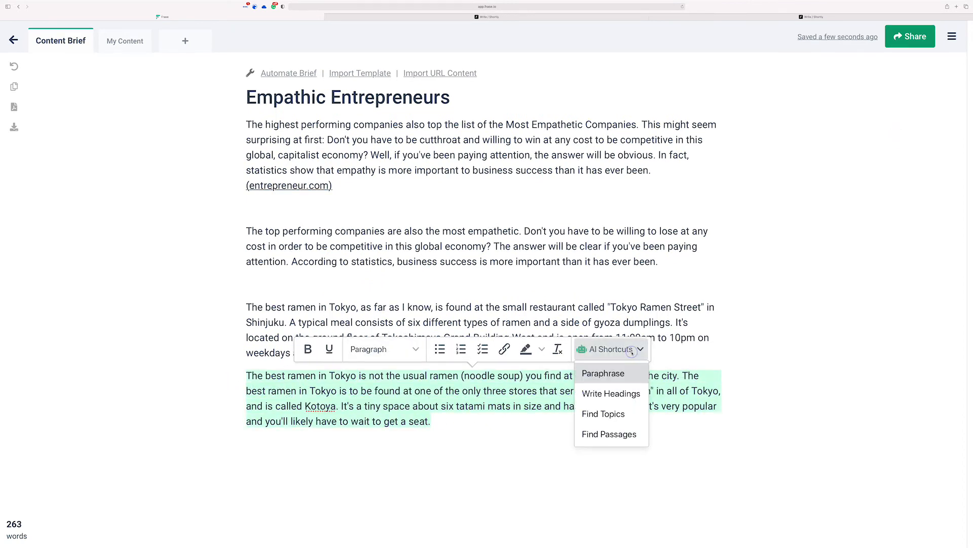
{"action": "left_click", "coordinate": [611, 393]}
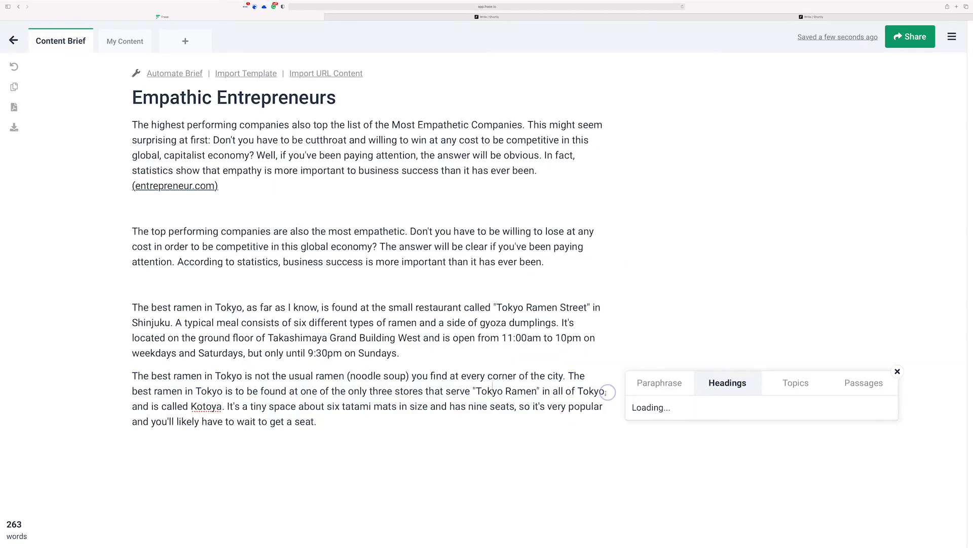
{"action": "mouse_move", "coordinate": [806, 429]}
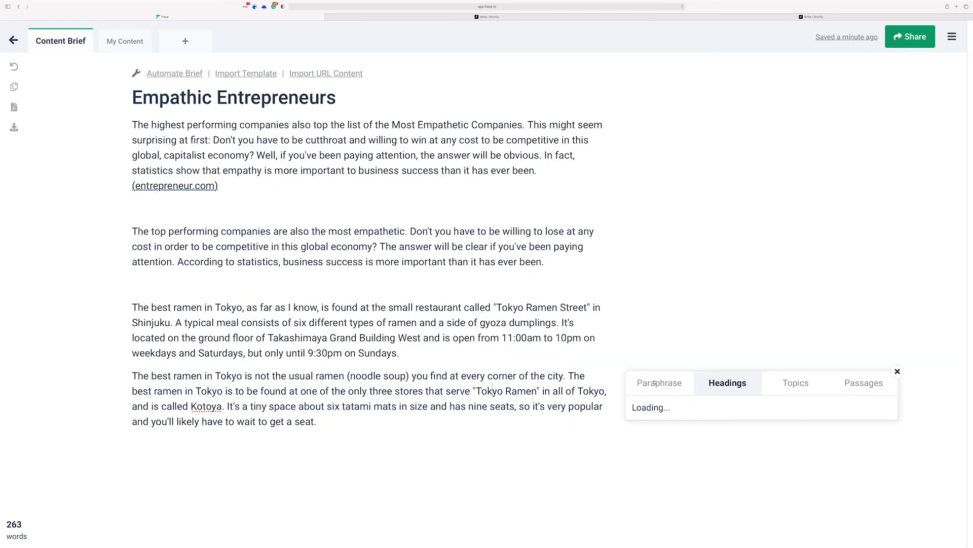
{"action": "left_click", "coordinate": [796, 382]}
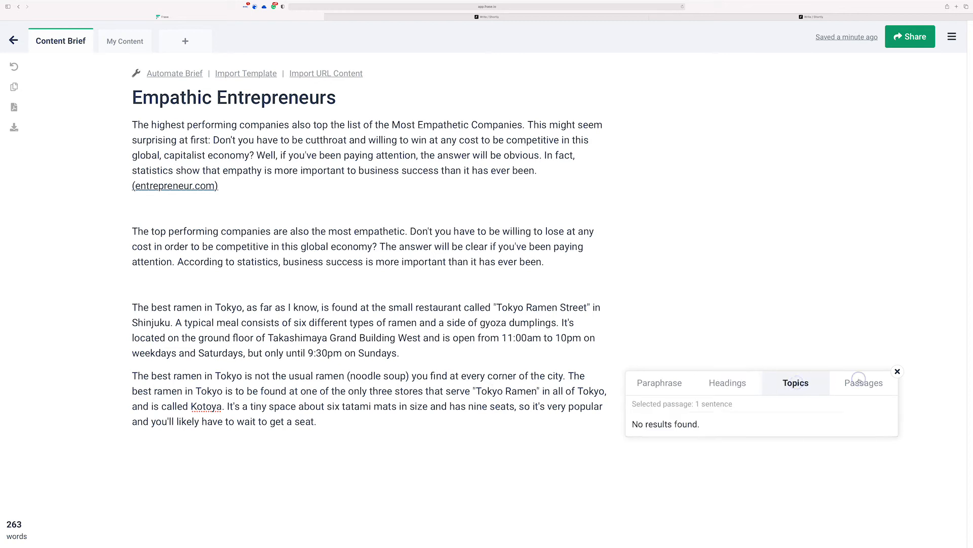
{"action": "left_click", "coordinate": [863, 383]}
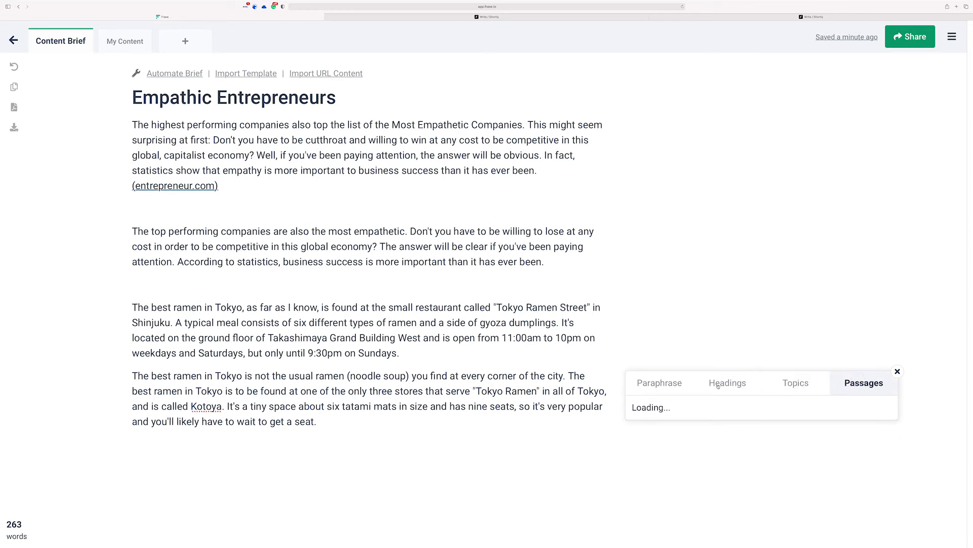
{"action": "left_click", "coordinate": [727, 382]}
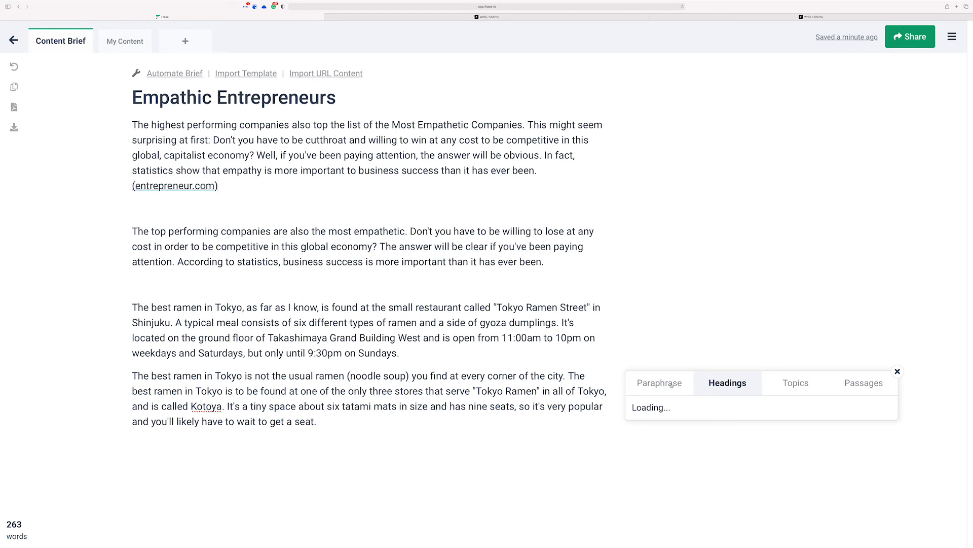
{"action": "left_click", "coordinate": [660, 382]}
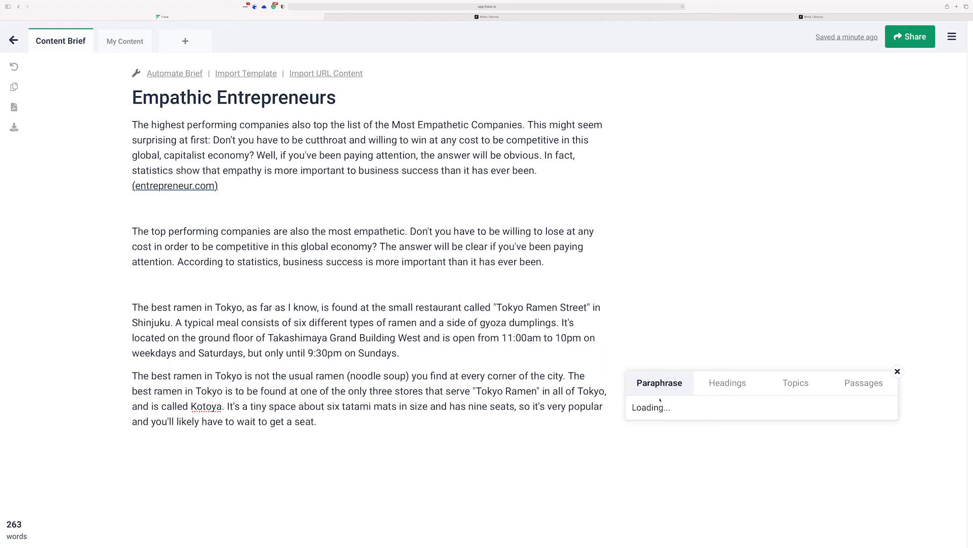
{"action": "mouse_move", "coordinate": [339, 290]}
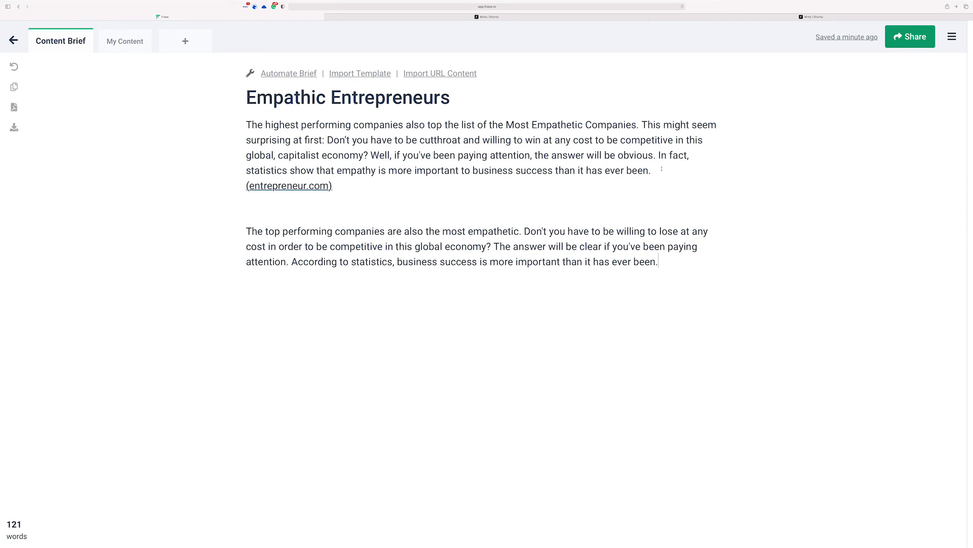
Request a paraphrase of the opening empathy paragraph, then close the loading panel
{"action": "left_click", "coordinate": [620, 98]}
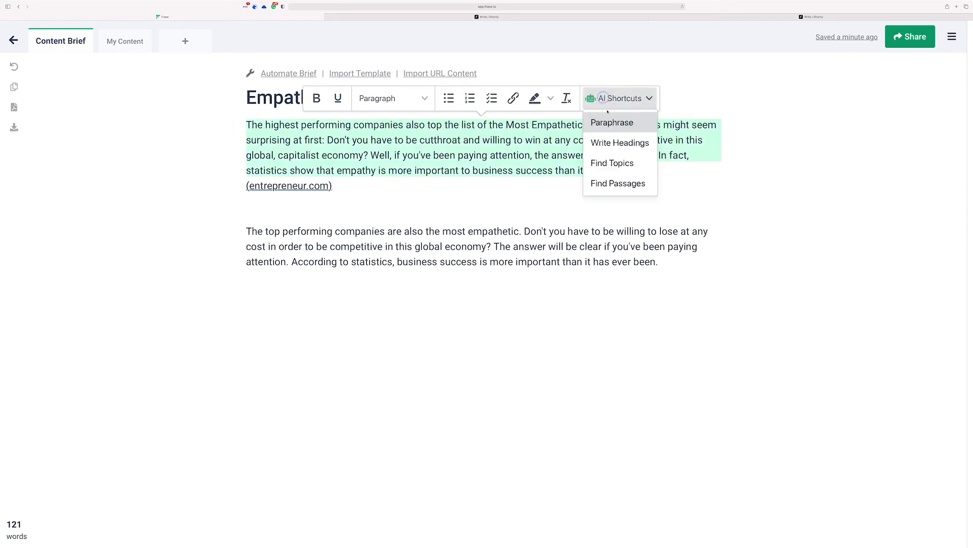
{"action": "left_click", "coordinate": [611, 123]}
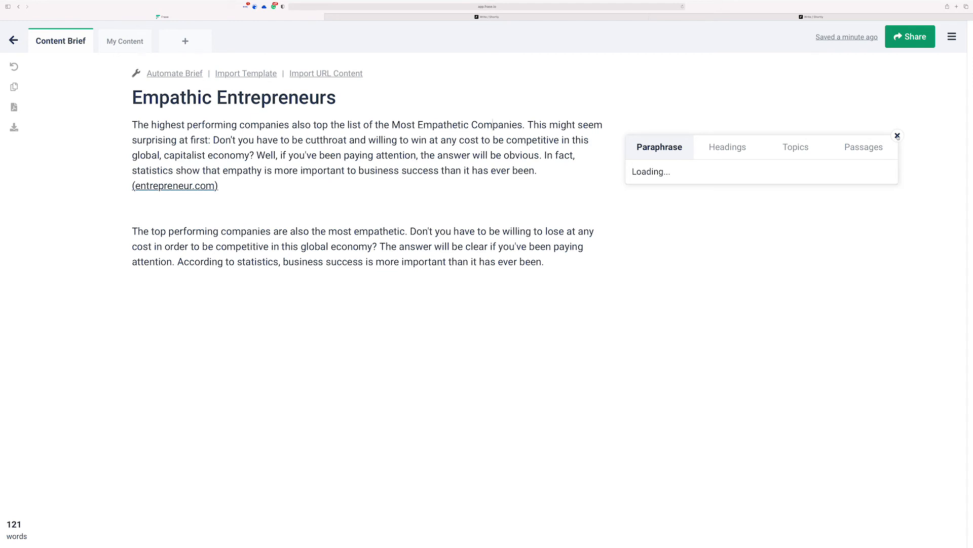
{"action": "left_click", "coordinate": [897, 135]}
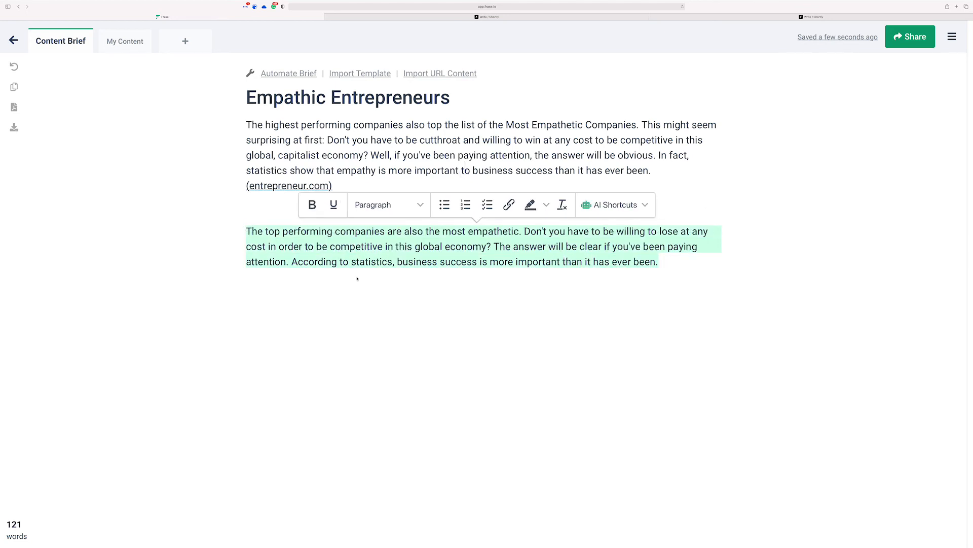
{"action": "mouse_move", "coordinate": [362, 281]}
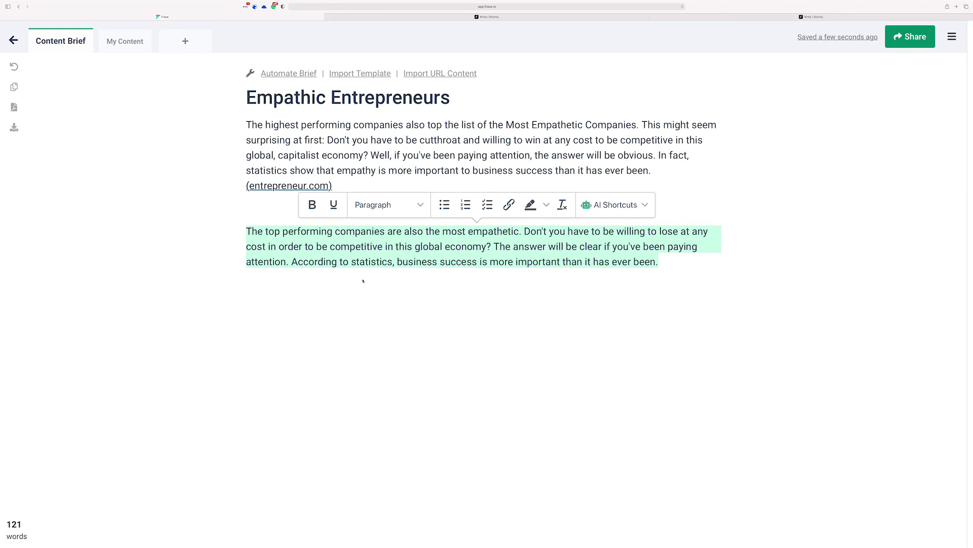
{"action": "mouse_move", "coordinate": [375, 311]}
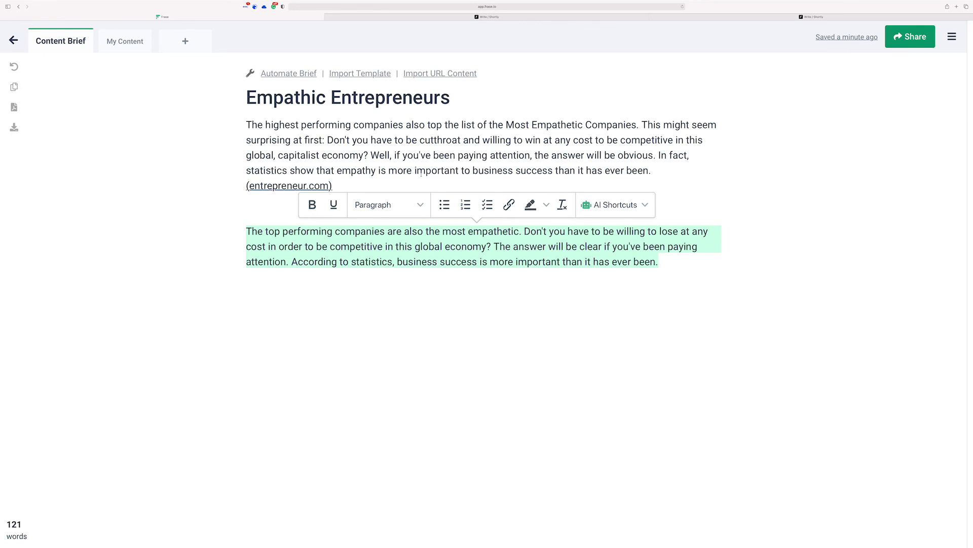
{"action": "mouse_move", "coordinate": [942, 56]}
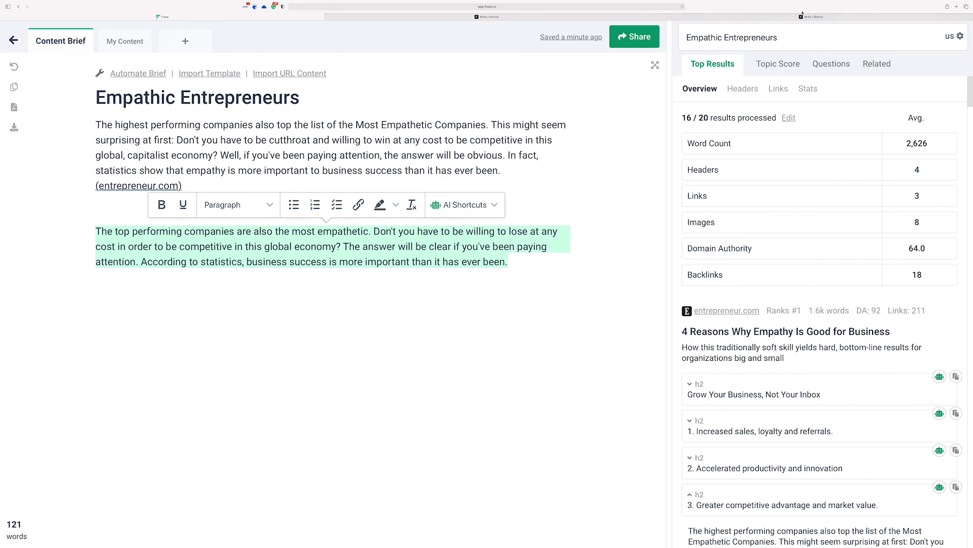
Switch to the Shortly AI story about Frank and deselect the text
{"action": "left_click", "coordinate": [491, 17]}
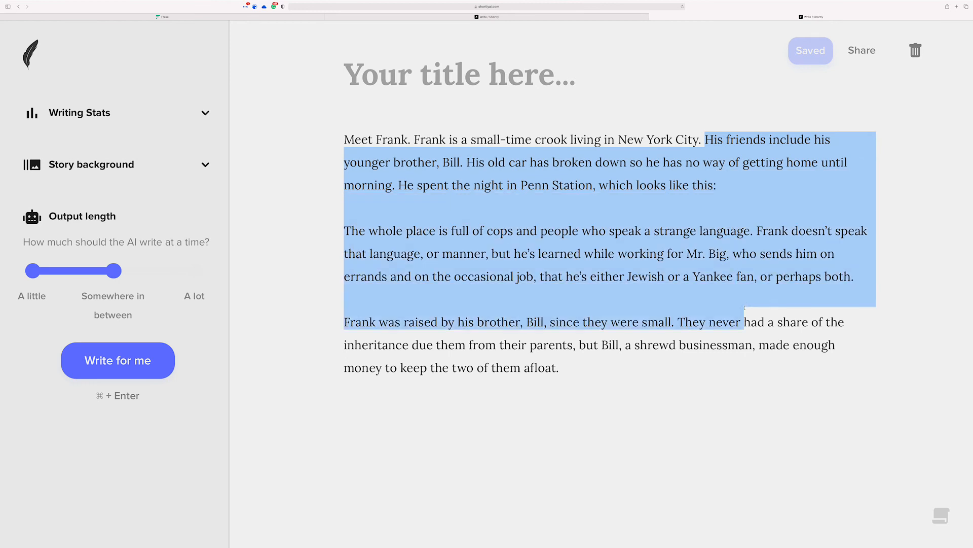
{"action": "left_click", "coordinate": [650, 254]}
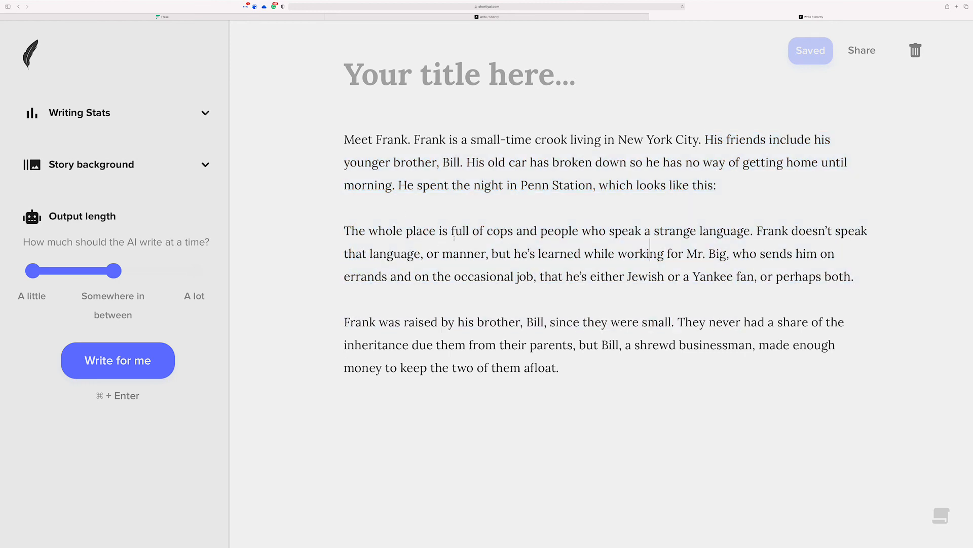